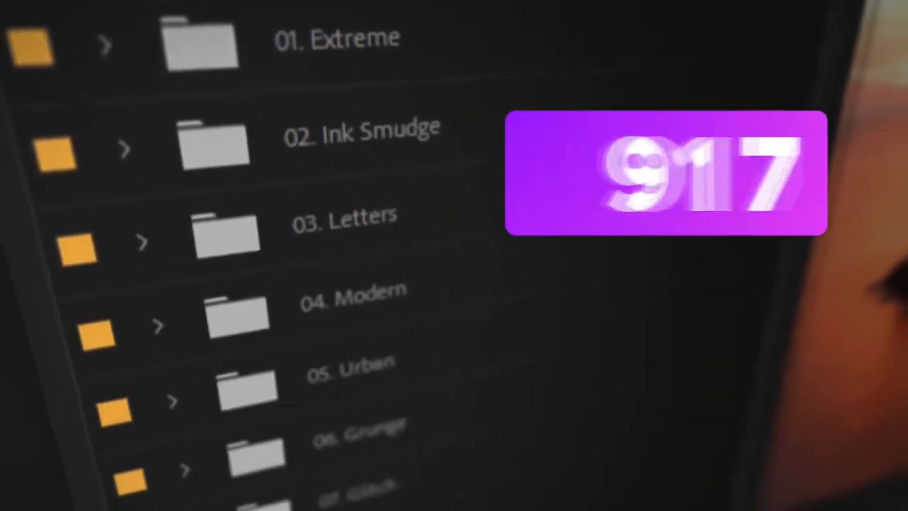
Step: Browse the 01. Extreme bin's transition preset clips, previewing Extreme_VL_09
{"action": "scroll", "scroll_direction": "down", "scroll_amount": 3}
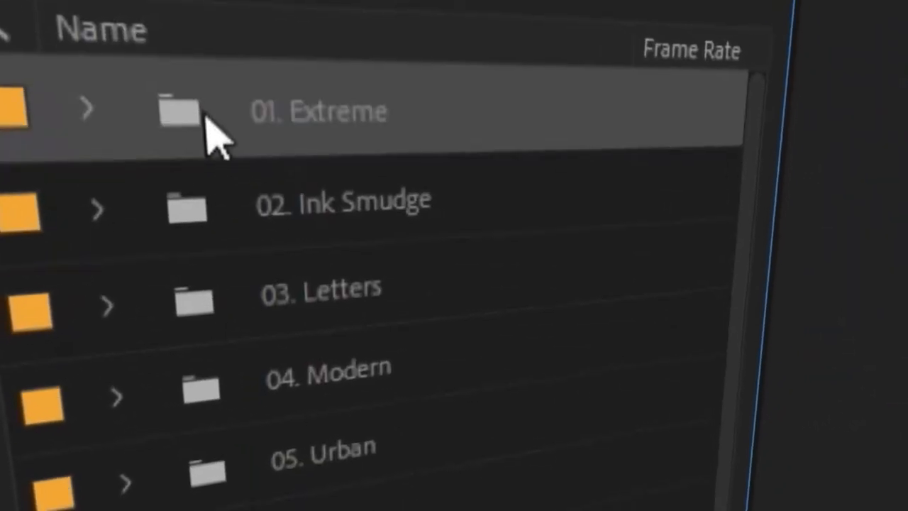
{"action": "double_click", "coordinate": [177, 111]}
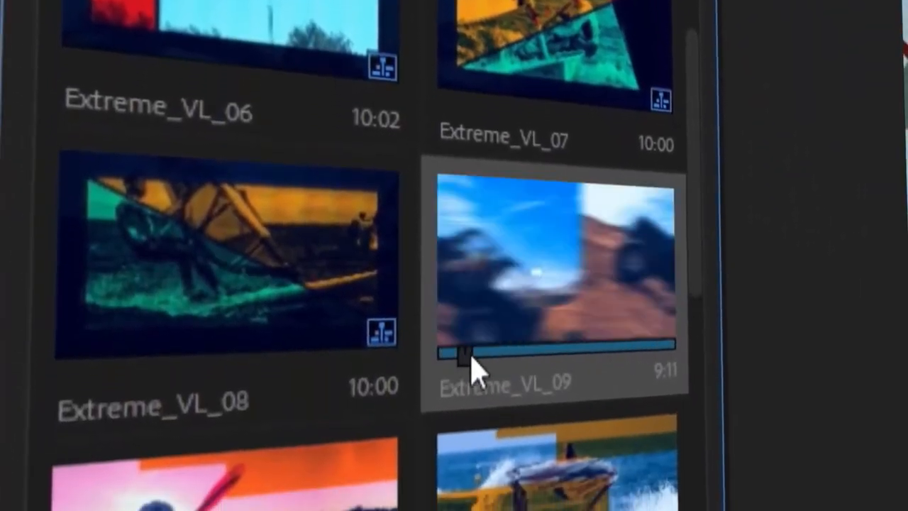